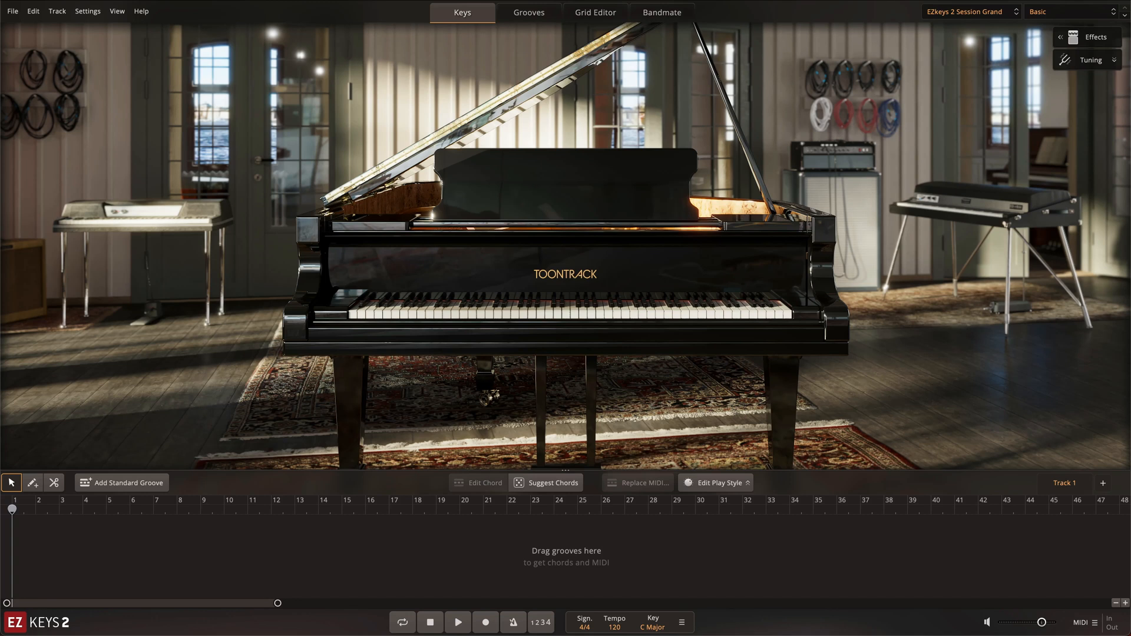
{"action": "mouse_move", "coordinate": [657, 20]}
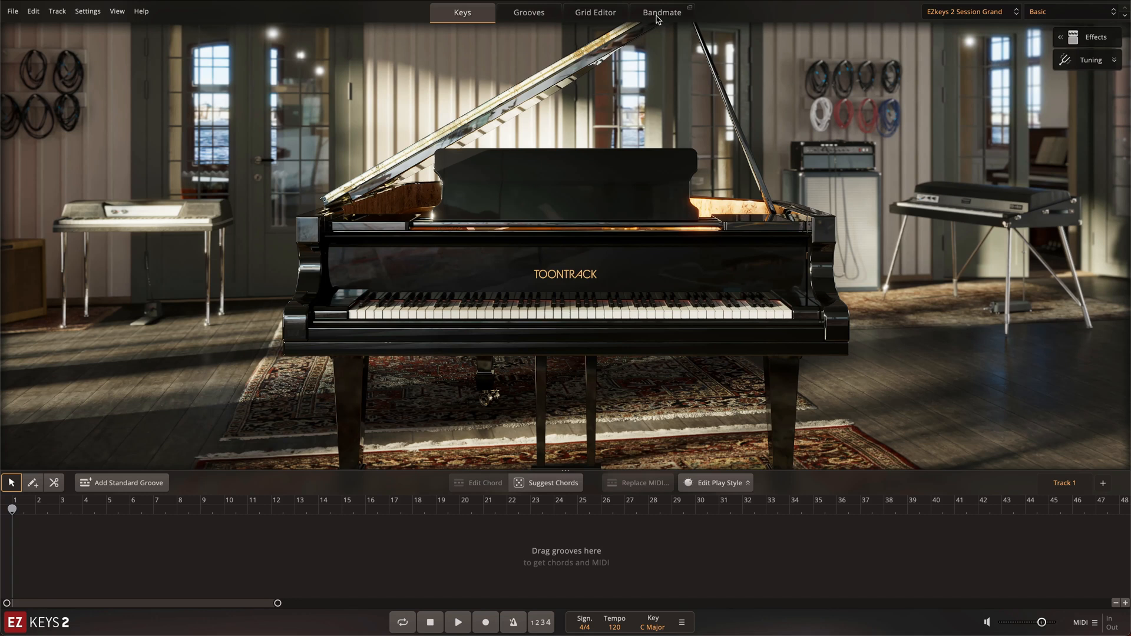
Load the Stereo Mix loop into Bandmate, detected at 153 BPM with Dm, C, Bb
{"action": "left_click", "coordinate": [660, 13]}
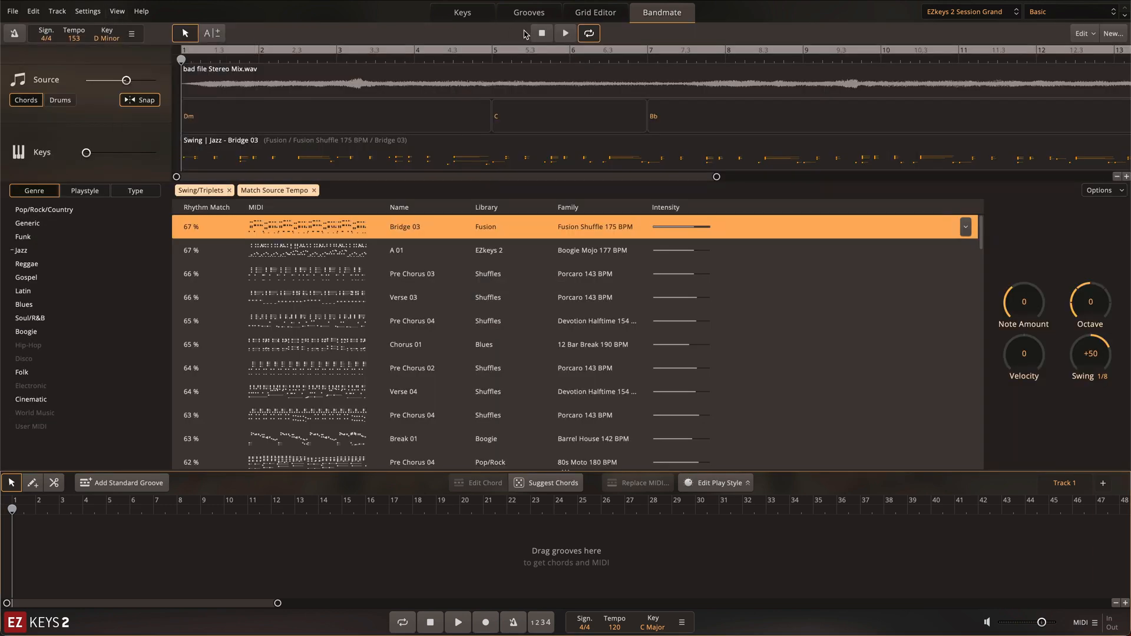
Audition the loop, then analyze synth loop Stereo 96bpm Mix.wav instead
{"action": "left_click", "coordinate": [565, 33]}
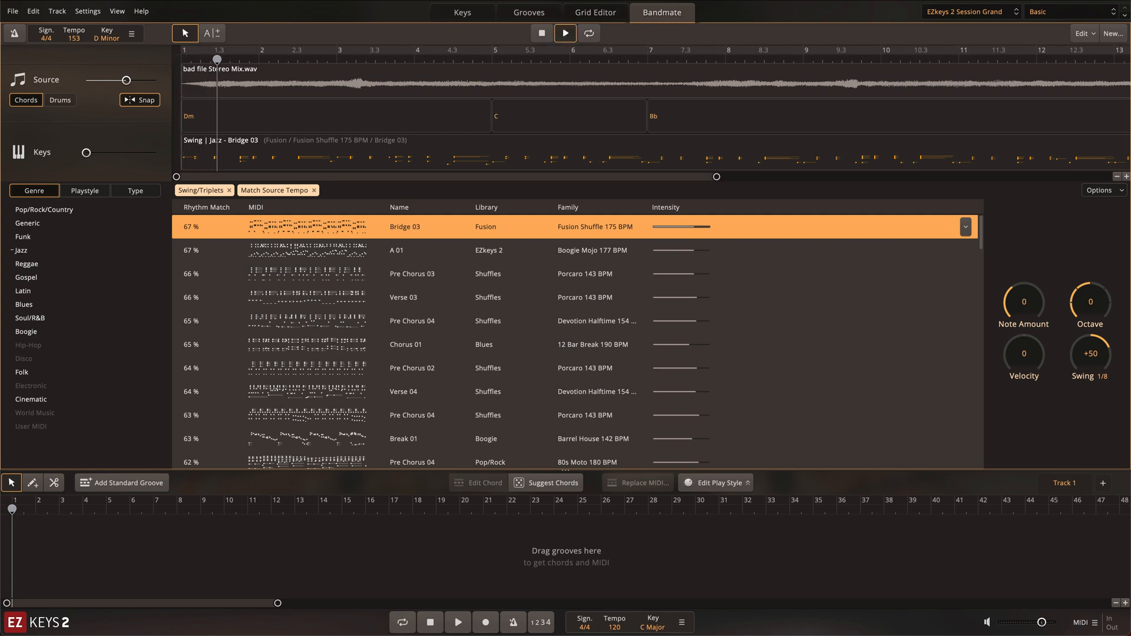
{"action": "left_click", "coordinate": [314, 61]}
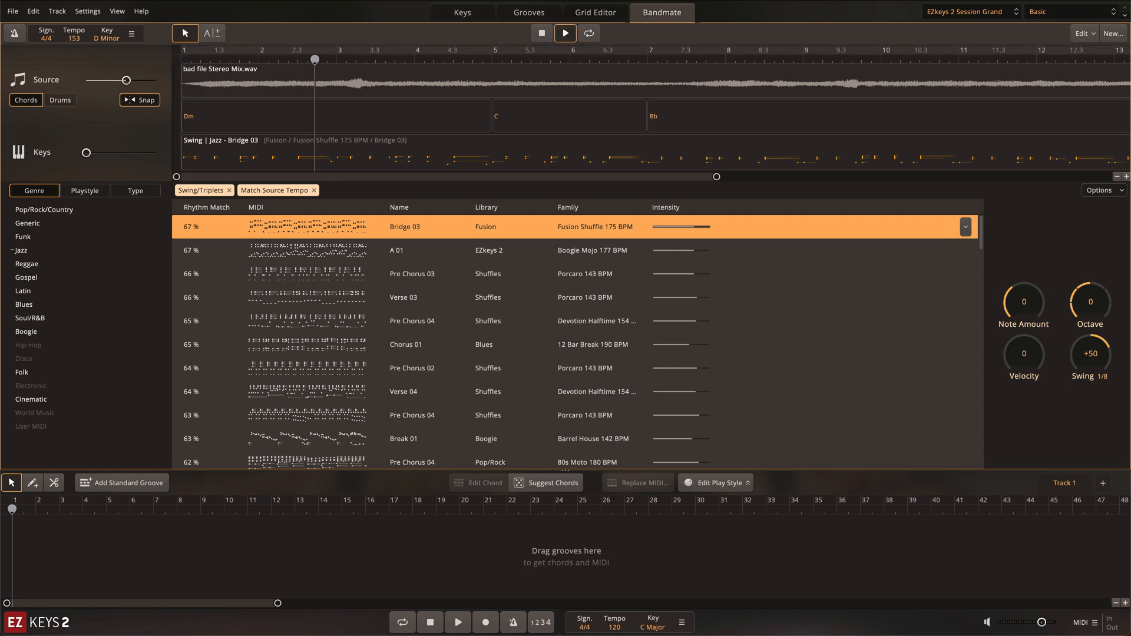
{"action": "left_click", "coordinate": [414, 60]}
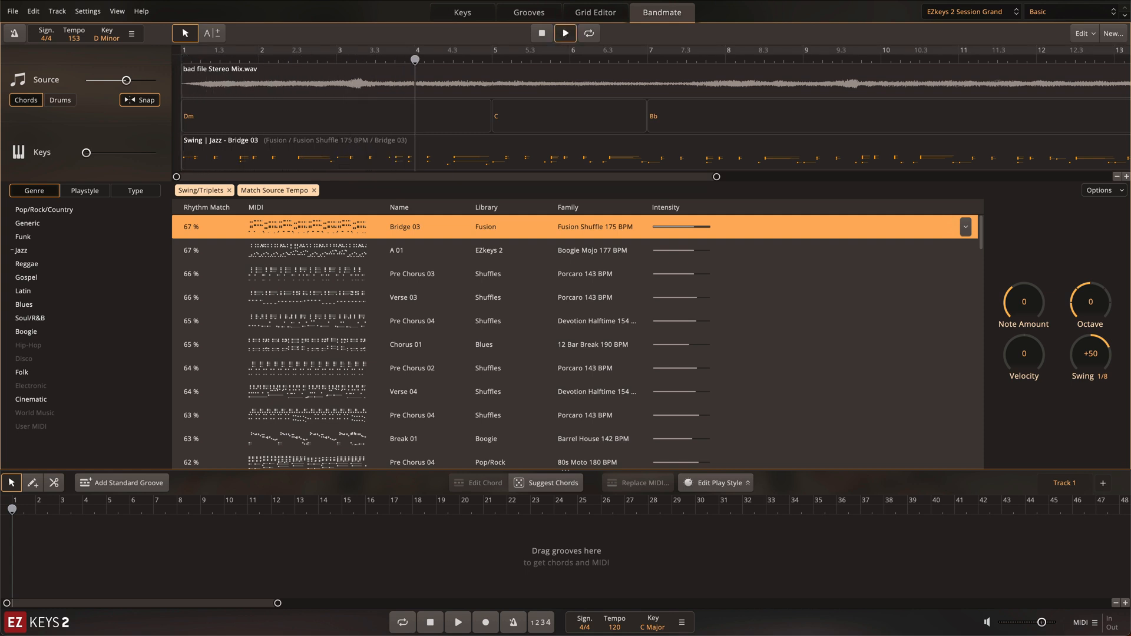
{"action": "left_click", "coordinate": [513, 59]}
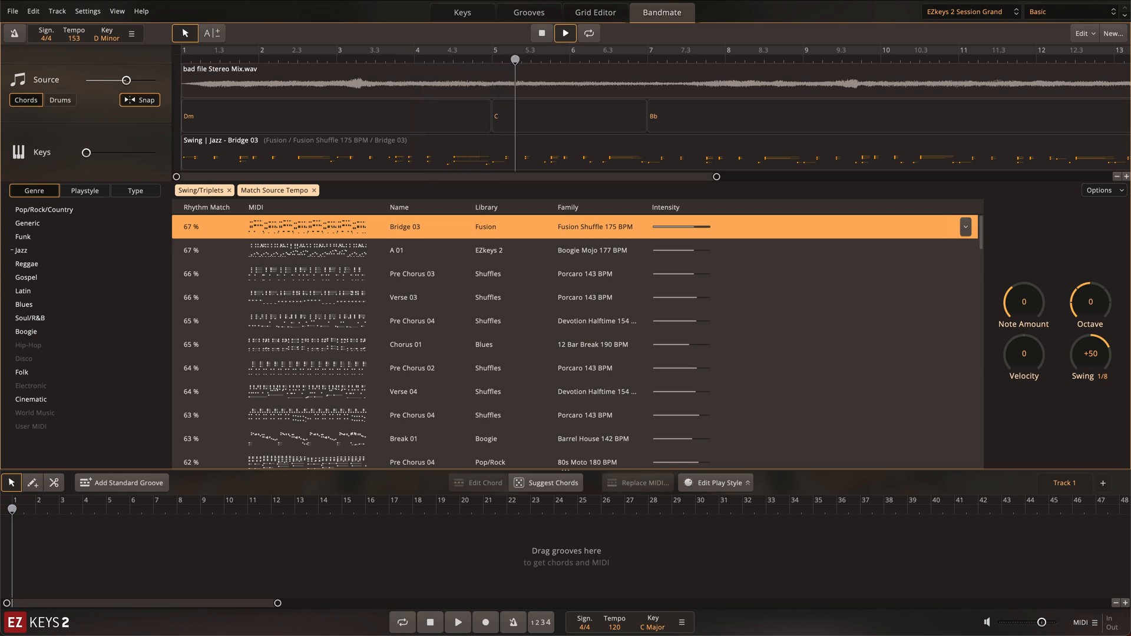
{"action": "left_click", "coordinate": [611, 59]}
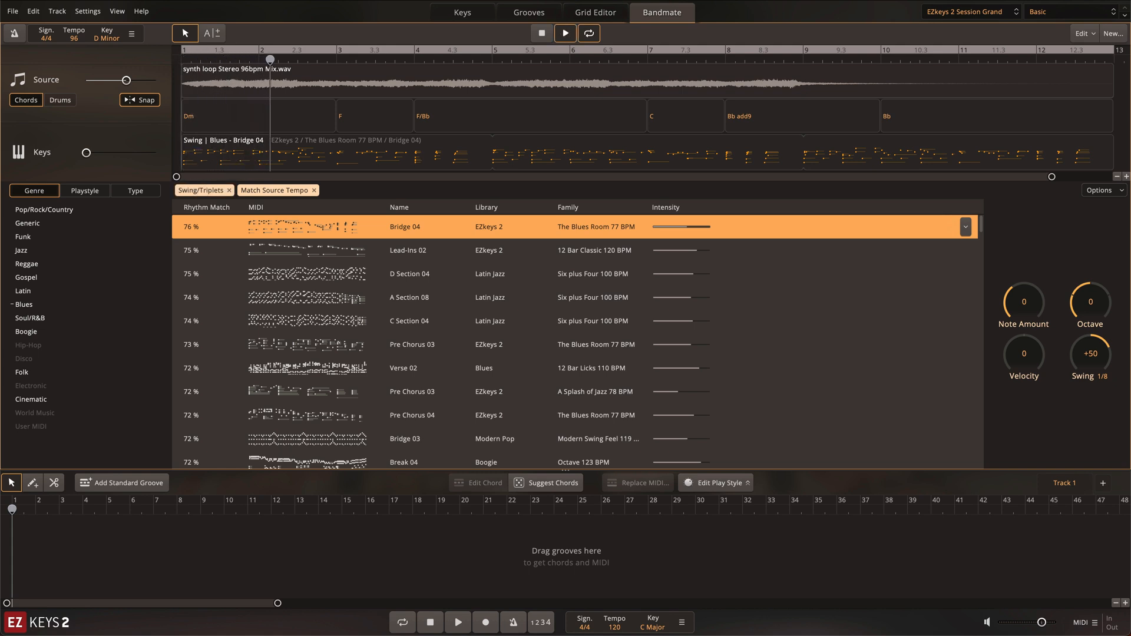
Open the synth loop's file settings showing 179 BPM, 4/4 and D minor
{"action": "left_click", "coordinate": [331, 58]}
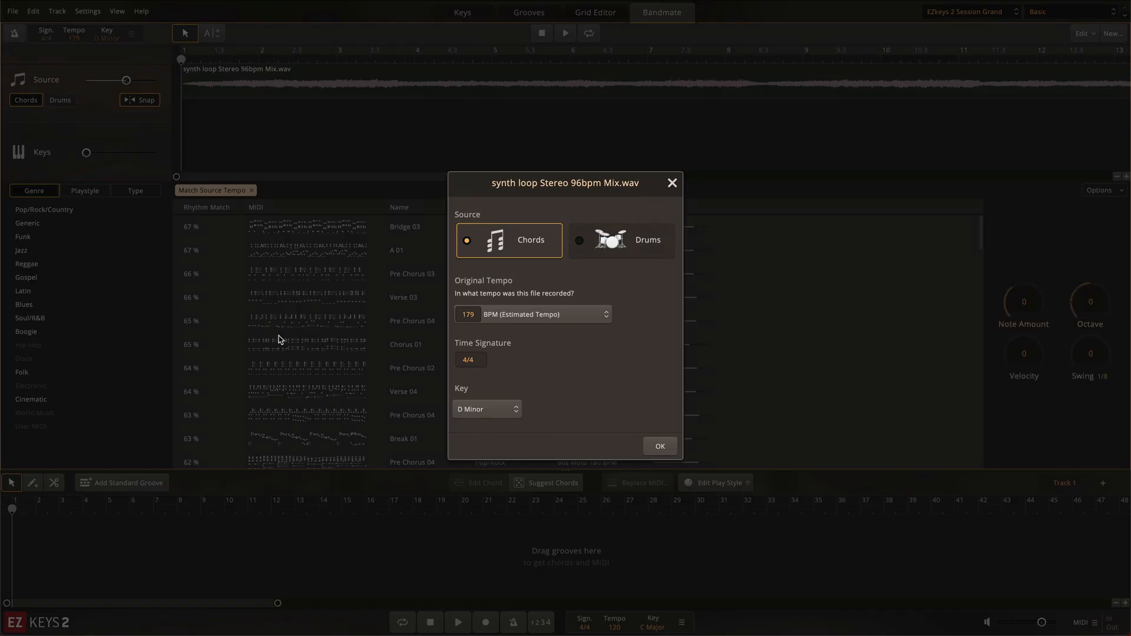
Change the loop's original tempo from 179 to 96 BPM, keeping the key at D minor
{"action": "triple_click", "coordinate": [467, 314]}
{"action": "type", "text": "96"}
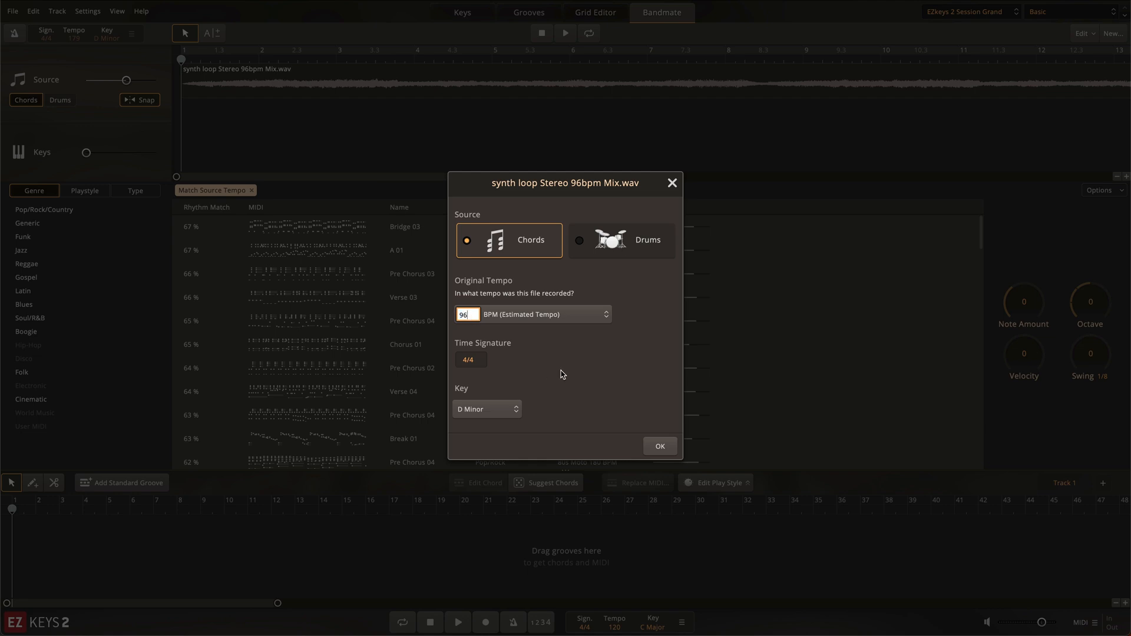
{"action": "left_click", "coordinate": [487, 409]}
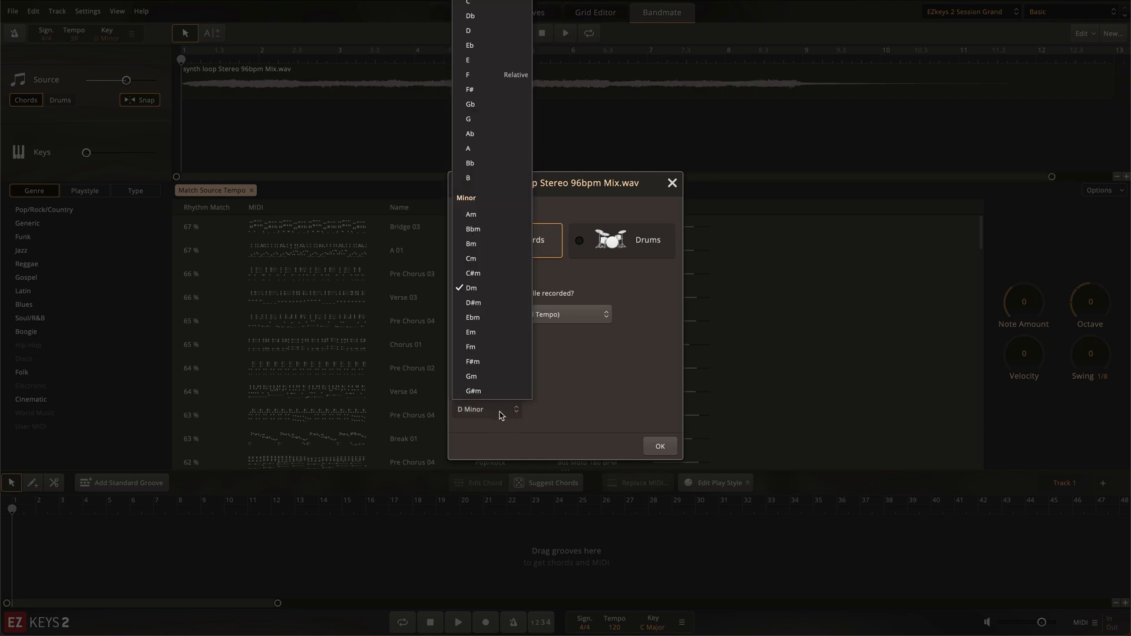
{"action": "left_click", "coordinate": [470, 288]}
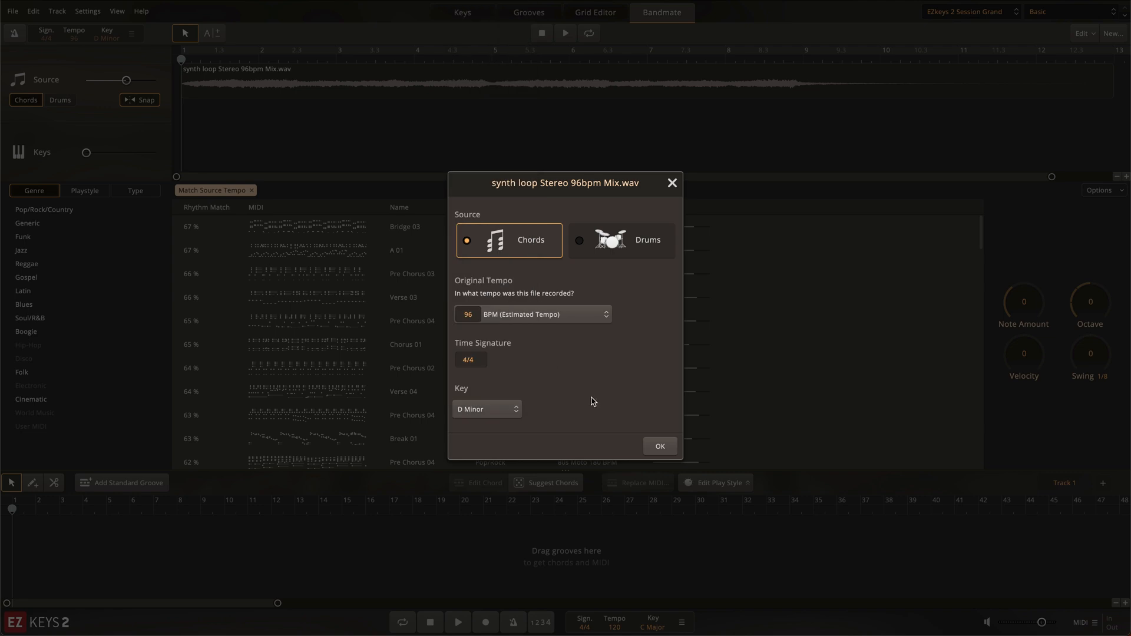
{"action": "left_click", "coordinate": [658, 446]}
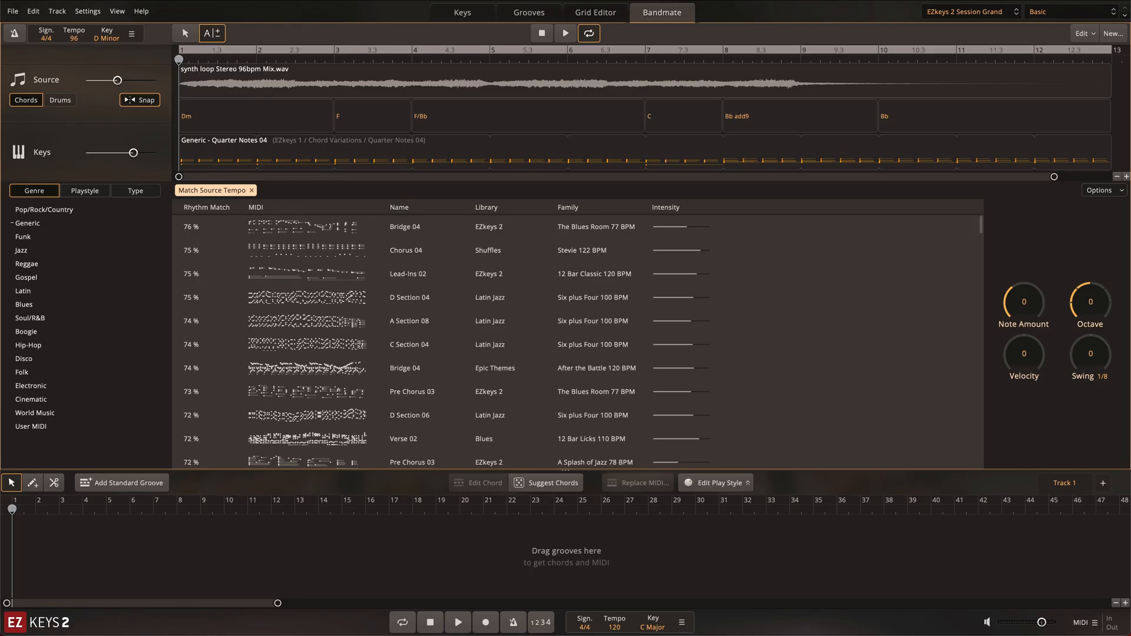
Select the Generic genre and shorten the source region to 8 bars
{"action": "left_click", "coordinate": [27, 222]}
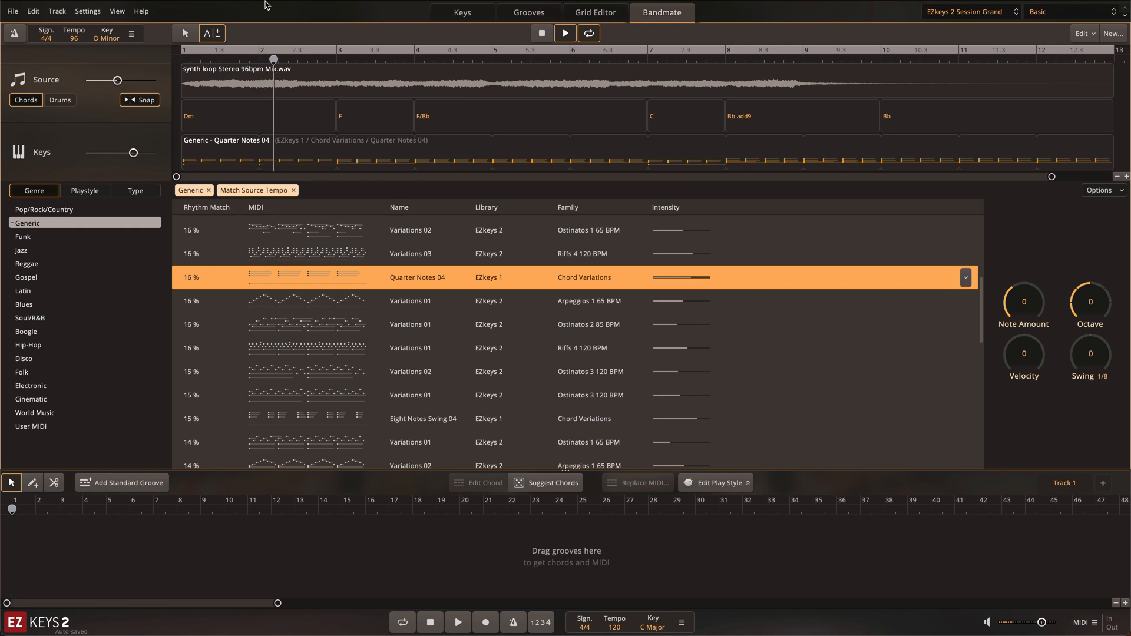
{"action": "left_click", "coordinate": [335, 59]}
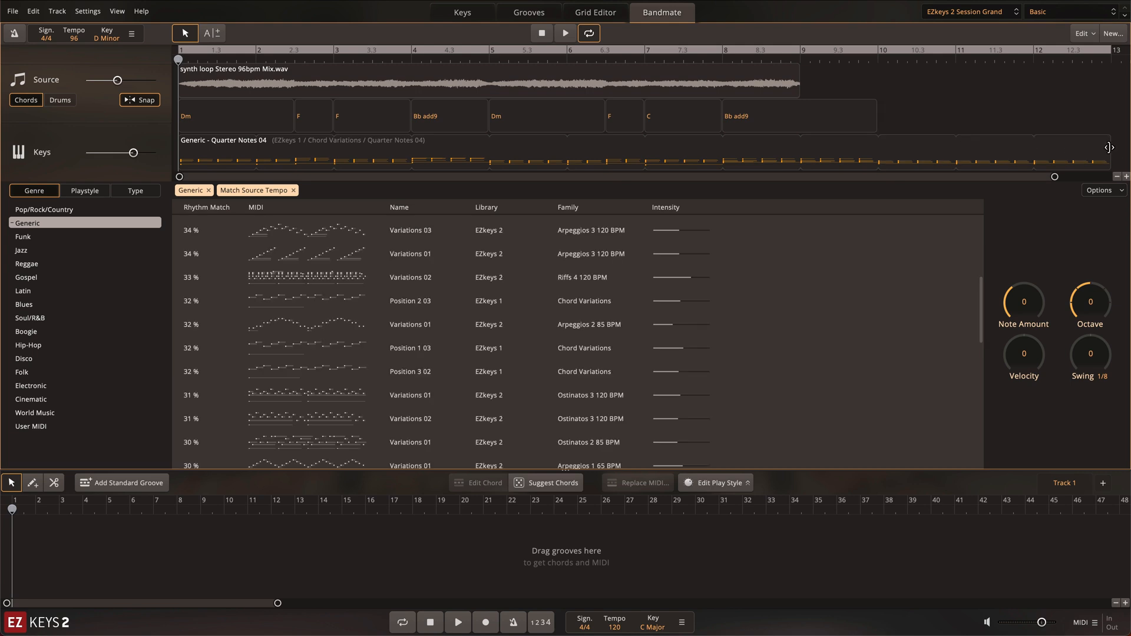
Change the misdetected chords in the chord lane to C and Bb
{"action": "left_click", "coordinate": [759, 116]}
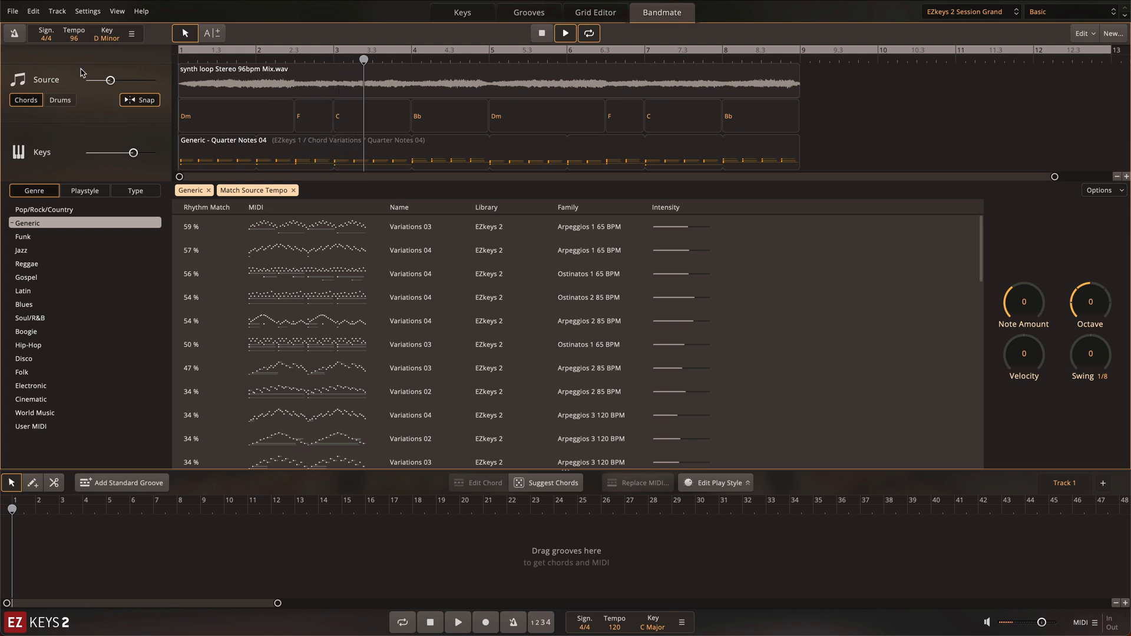
{"action": "left_click", "coordinate": [426, 60]}
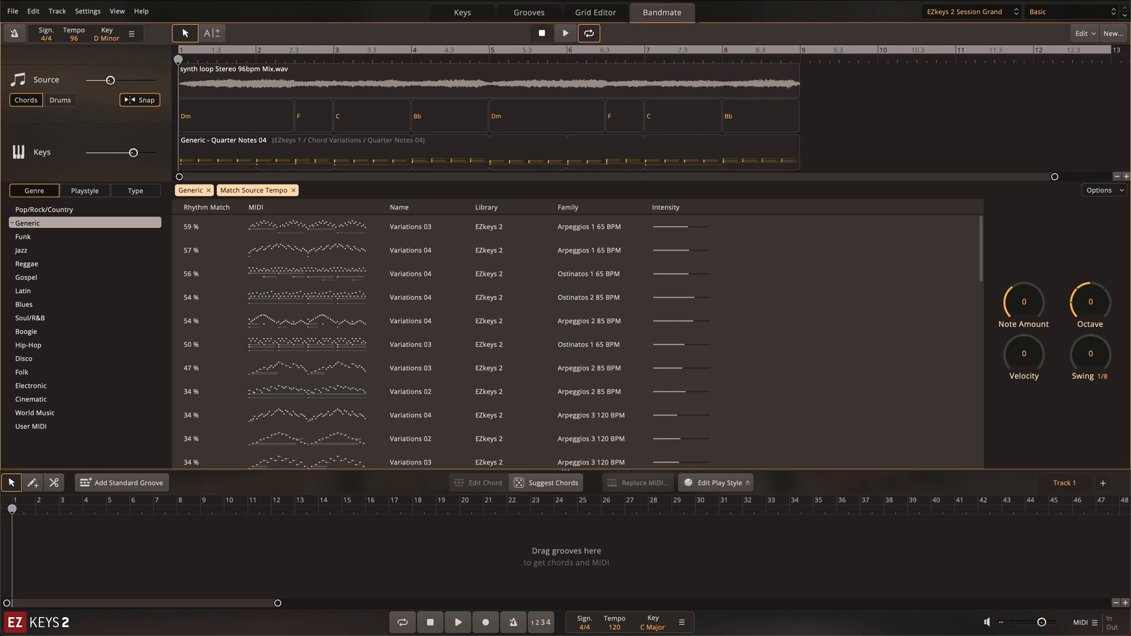
{"action": "mouse_move", "coordinate": [42, 209]}
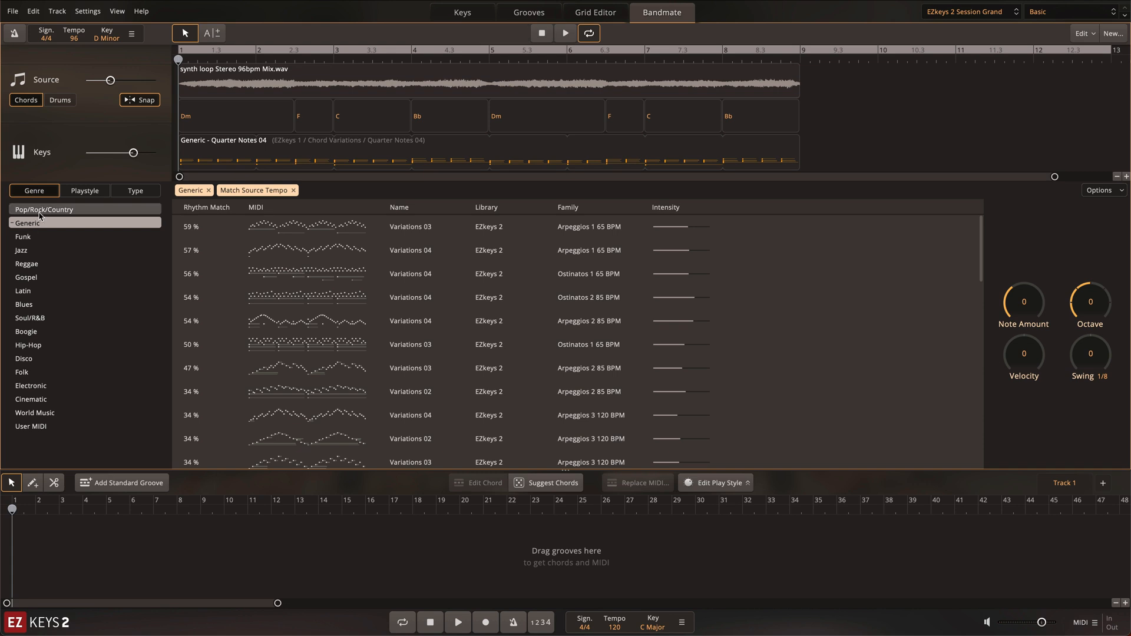
Filter to Pop/Rock/Country and audition Verse 04, Bridge 04, then 70s Pop Pre Chorus 01
{"action": "left_click", "coordinate": [44, 209]}
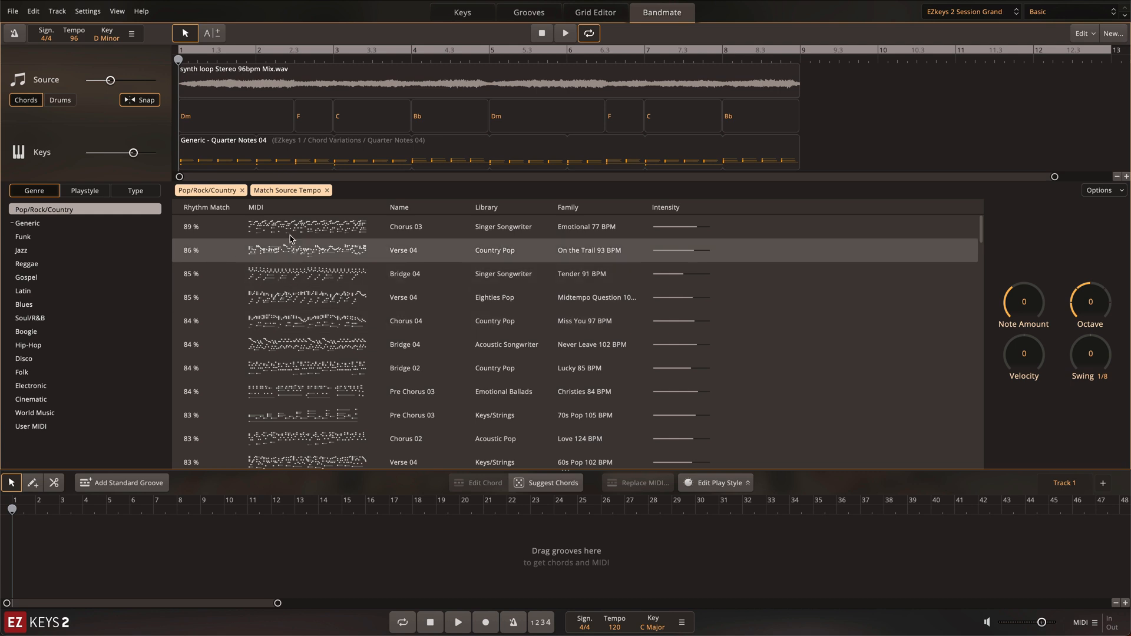
{"action": "left_click", "coordinate": [495, 250]}
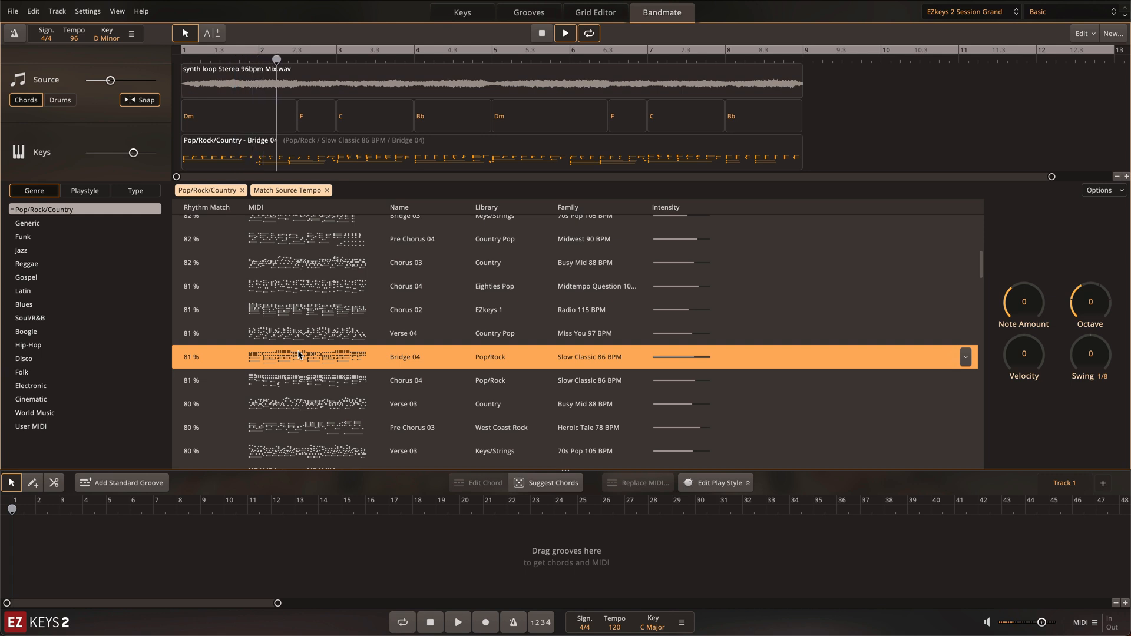
{"action": "left_click", "coordinate": [337, 60]}
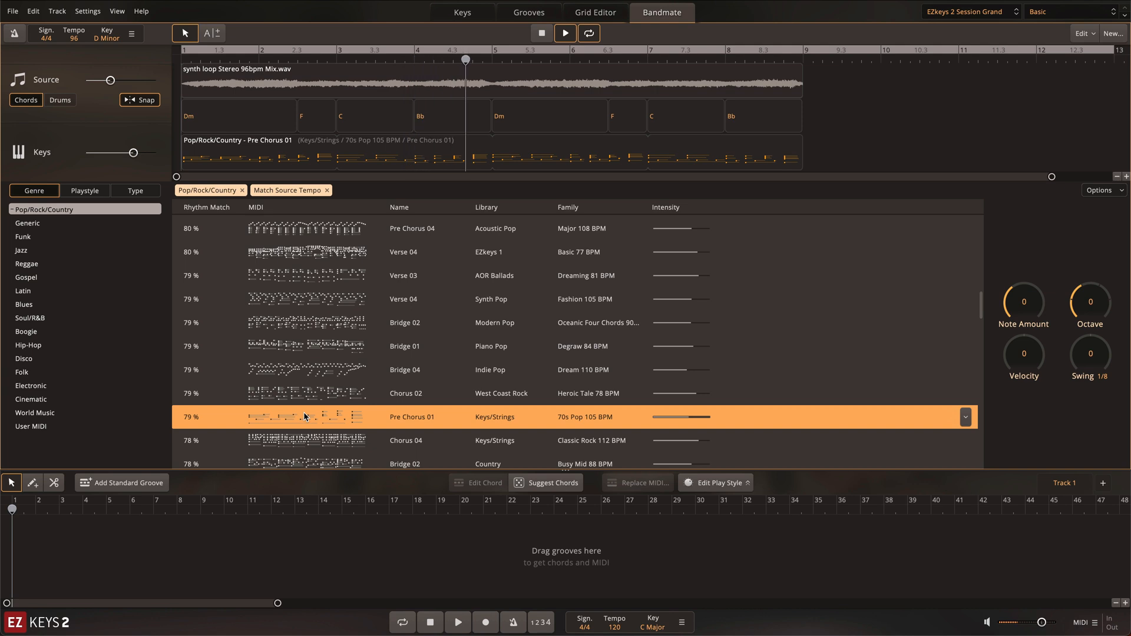
{"action": "left_click", "coordinate": [411, 402]}
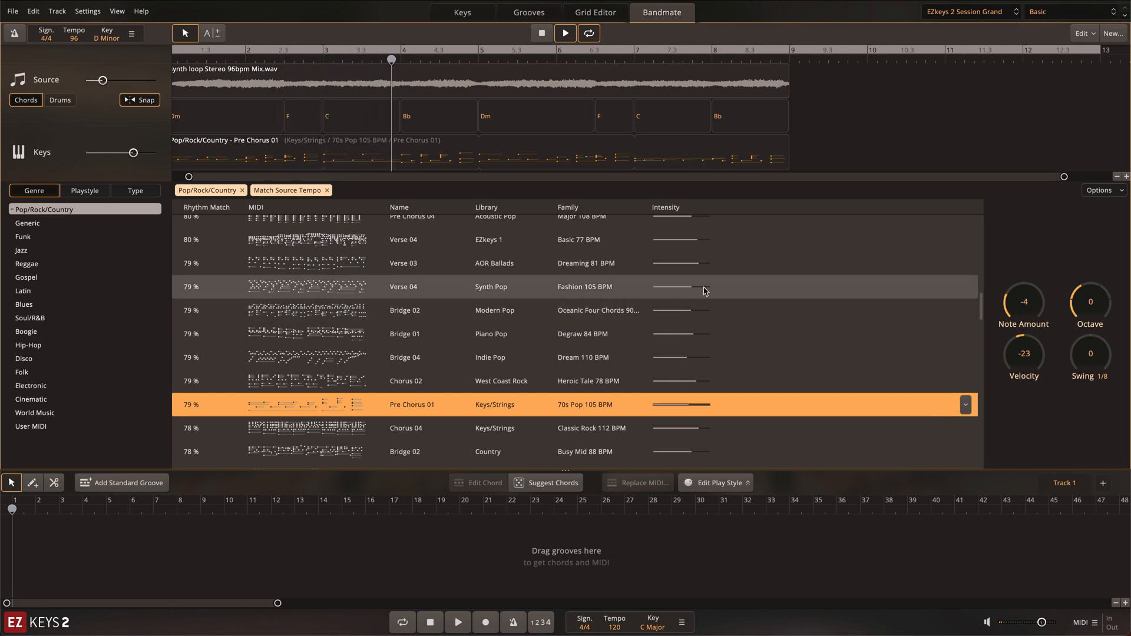
{"action": "mouse_move", "coordinate": [925, 244]}
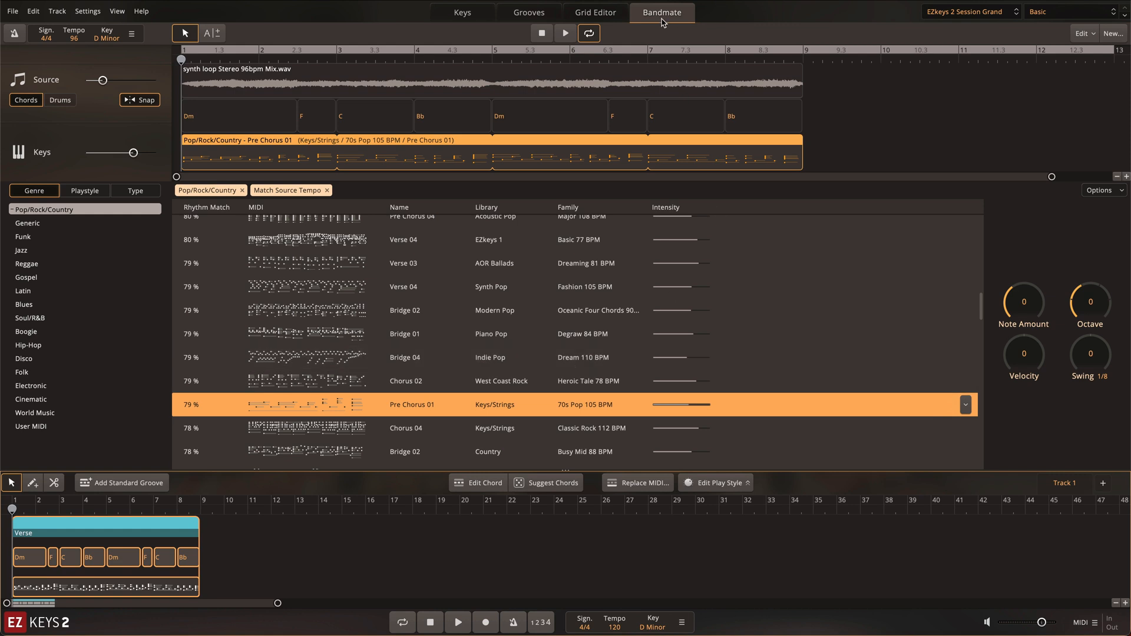
Place Pre Chorus 01 on the song track as a Verse and view it in the Grid Editor
{"action": "left_click", "coordinate": [594, 13]}
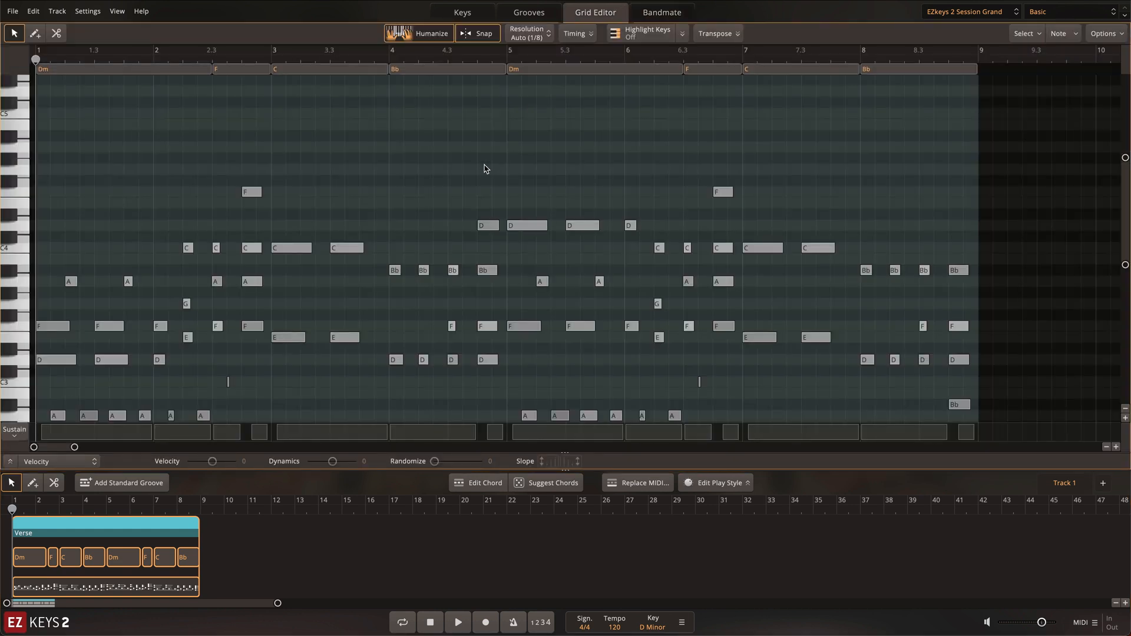